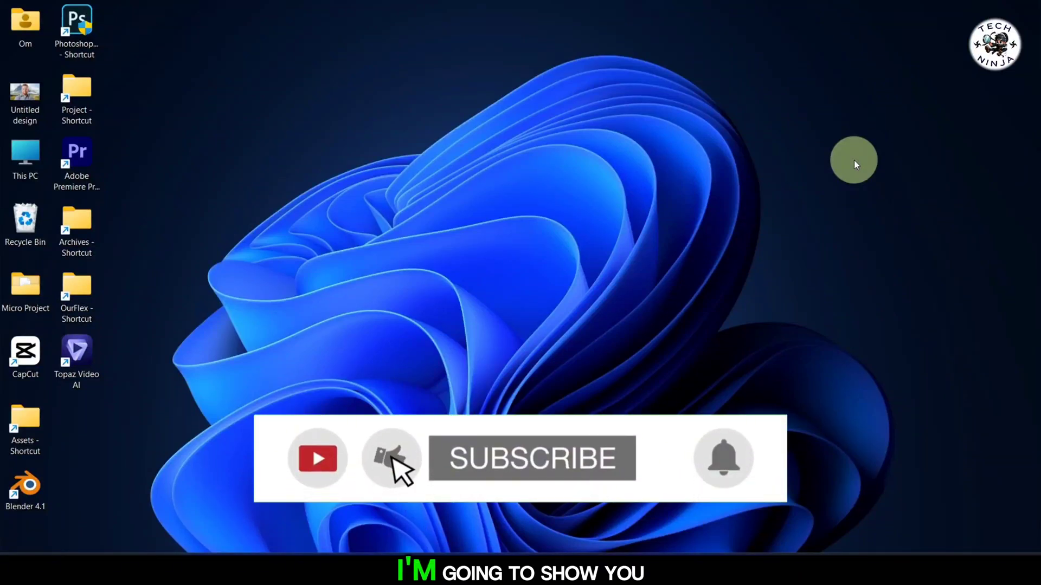
# - Quick-select the smiling man in the opened photo and copy him to a new layer with Ctrl+J
pyautogui.click(532, 458)
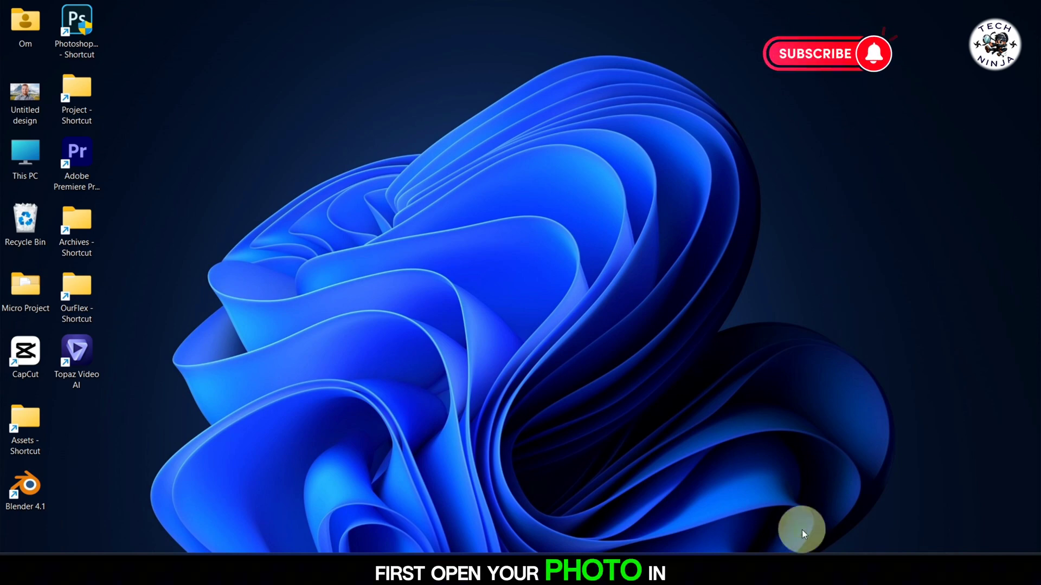
pyautogui.doubleClick(77, 20)
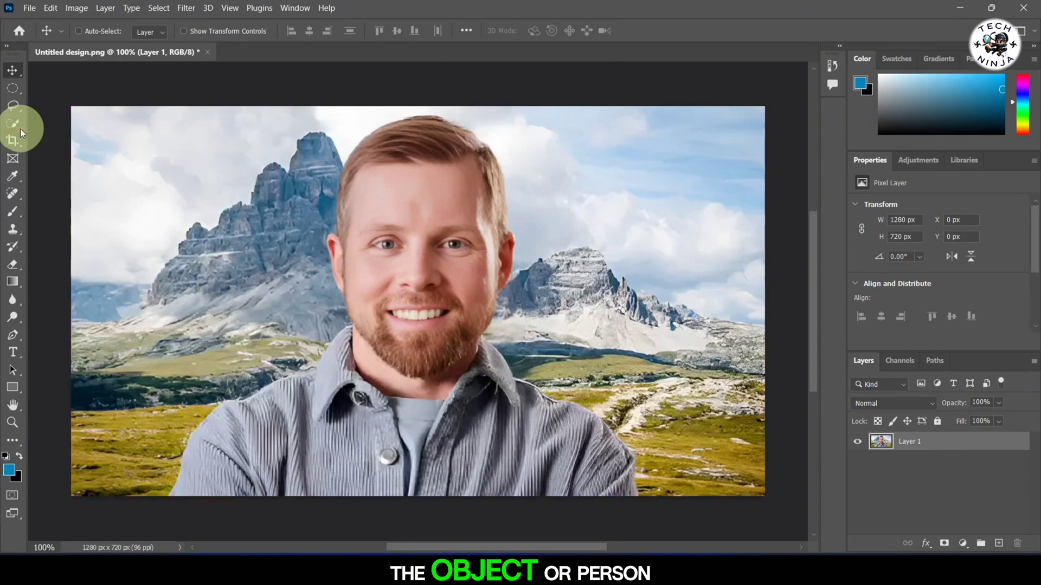
pyautogui.click(12, 123)
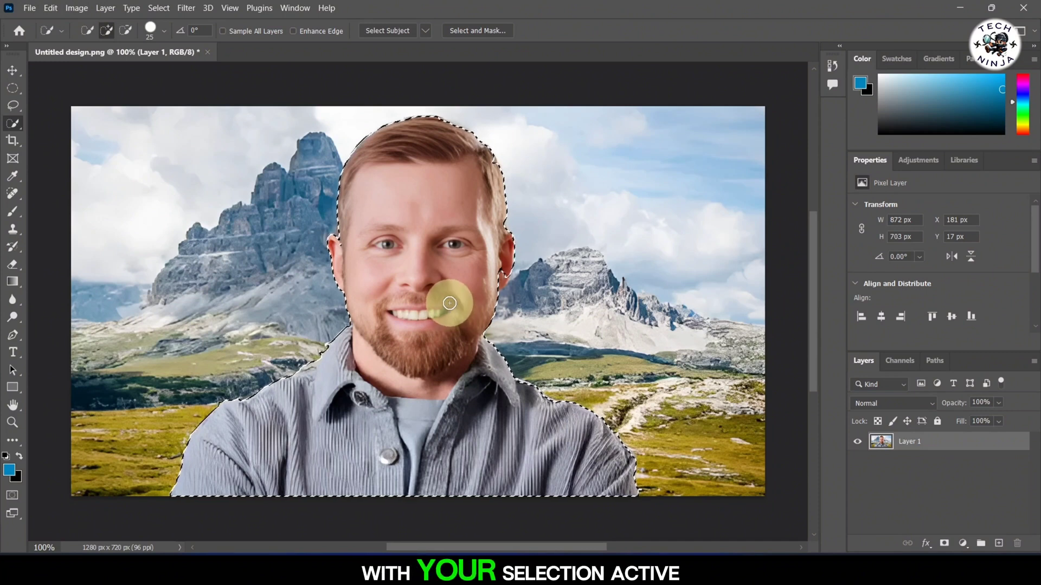
pyautogui.press('ctrl+j')
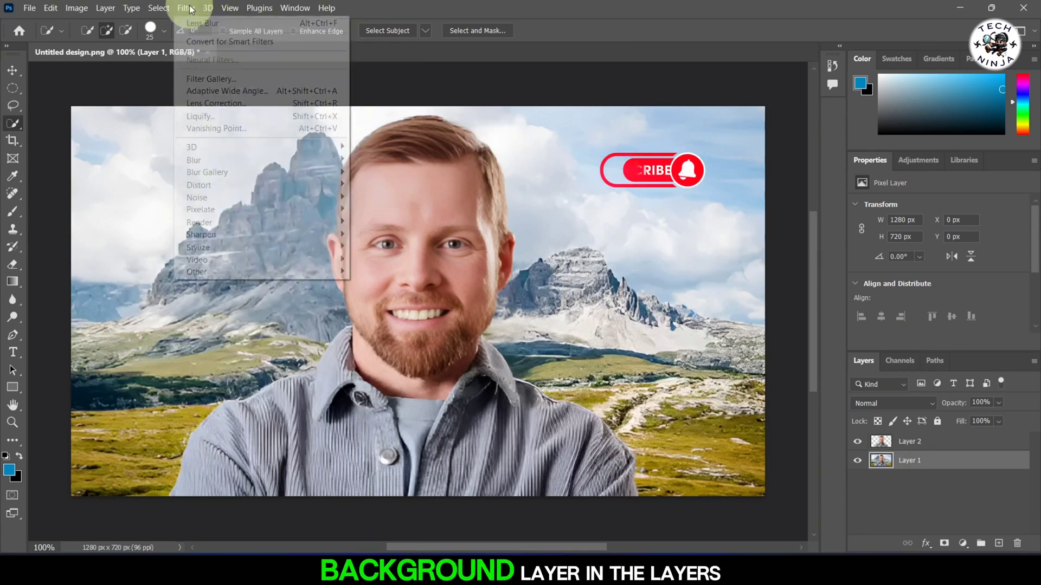
pyautogui.moveTo(193, 160)
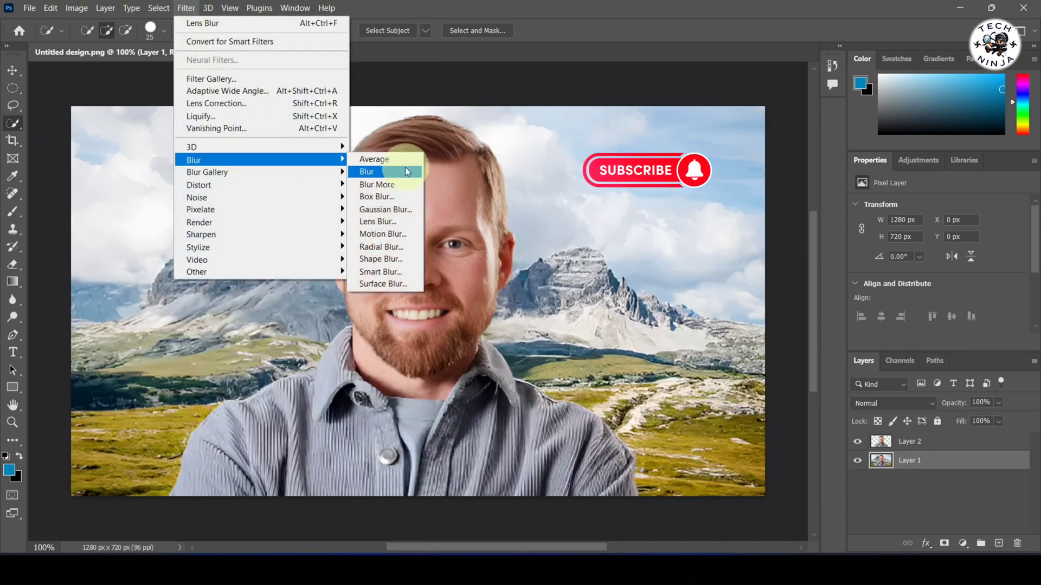
pyautogui.moveTo(378, 221)
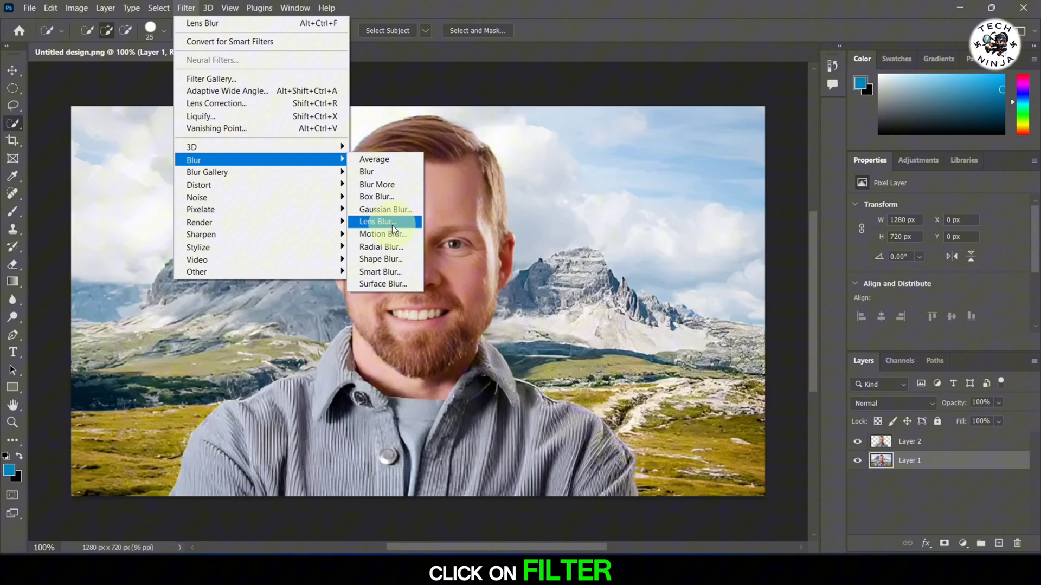
# - Bring up the Lens Blur dialog for Layer 1, the original full-photo layer
pyautogui.click(375, 222)
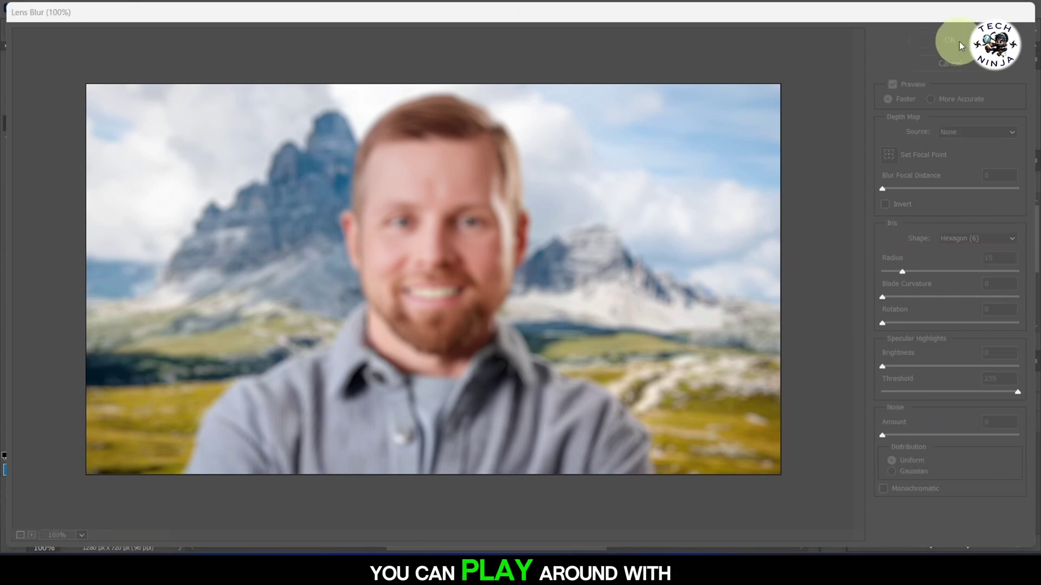
# - Confirm the Lens Blur with OK so the mountains blur behind the sharp man
pyautogui.click(948, 39)
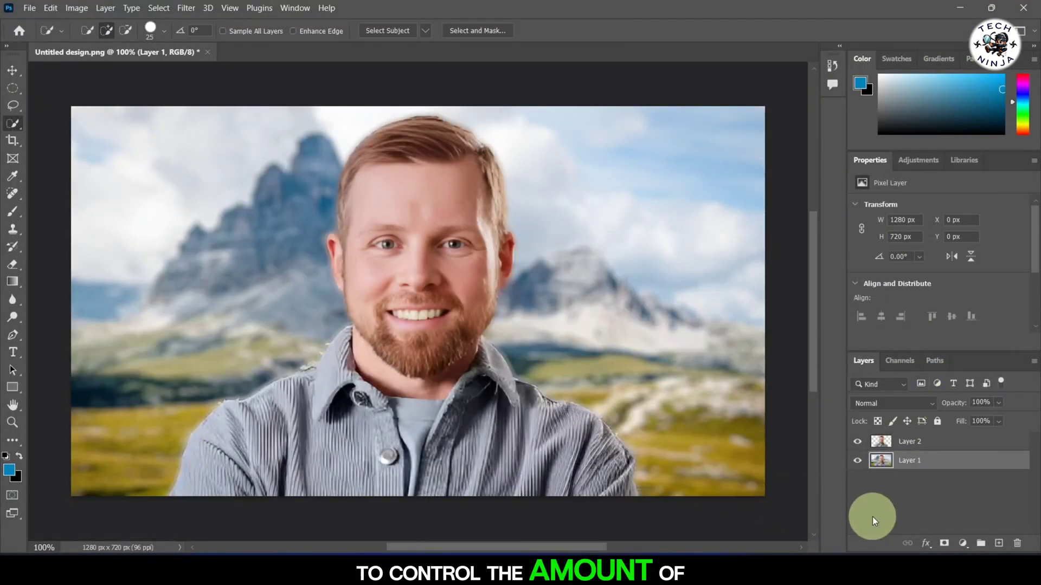